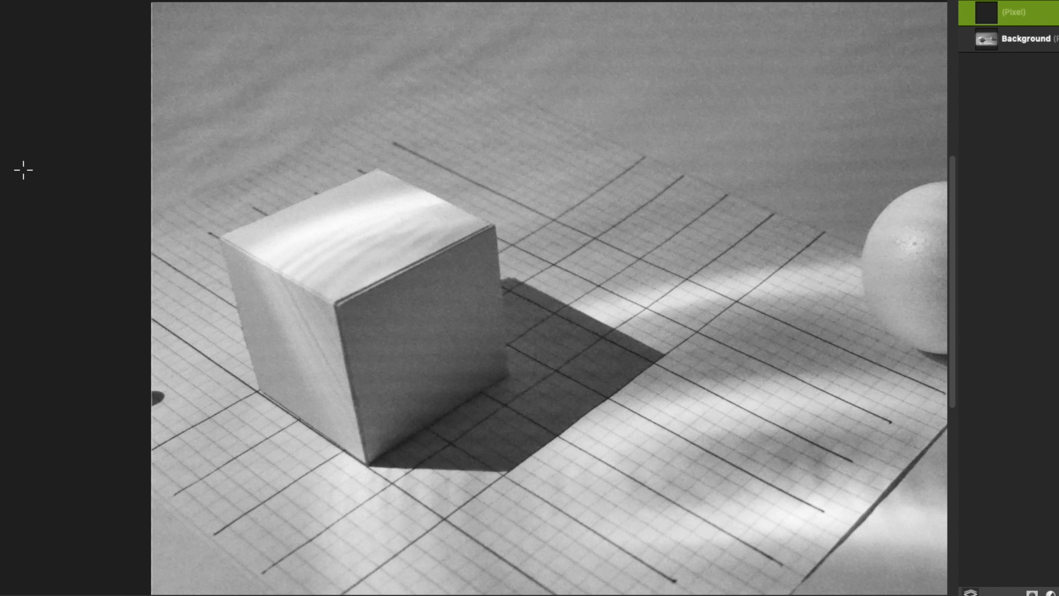
- Draw two red arrows along the cube's parallel receding edges
left_click_drag(370, 464, 580, 323)
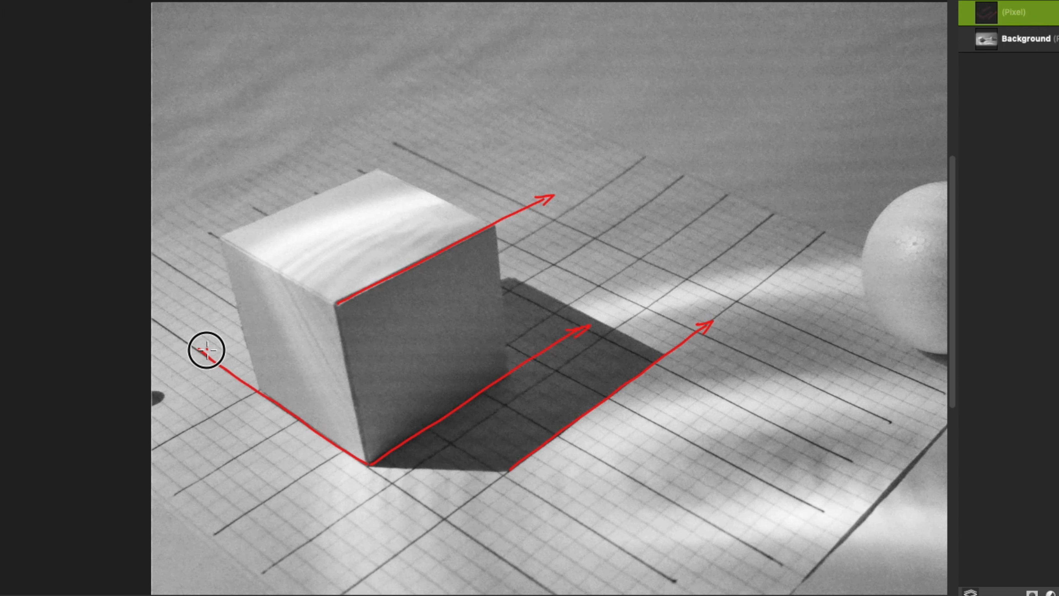
left_click_drag(206, 352, 198, 222)
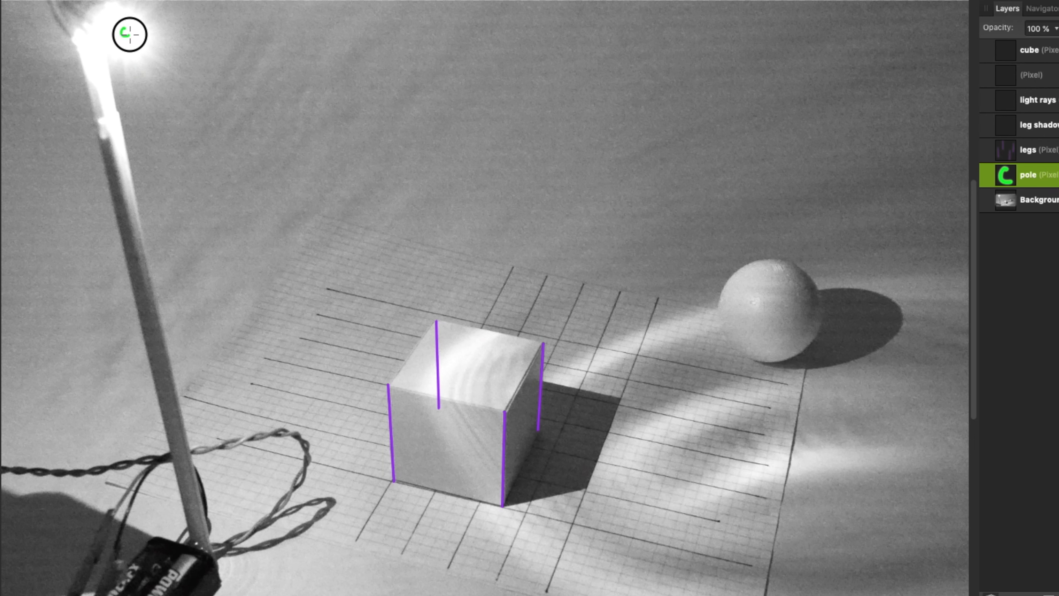
mouse_move(172, 208)
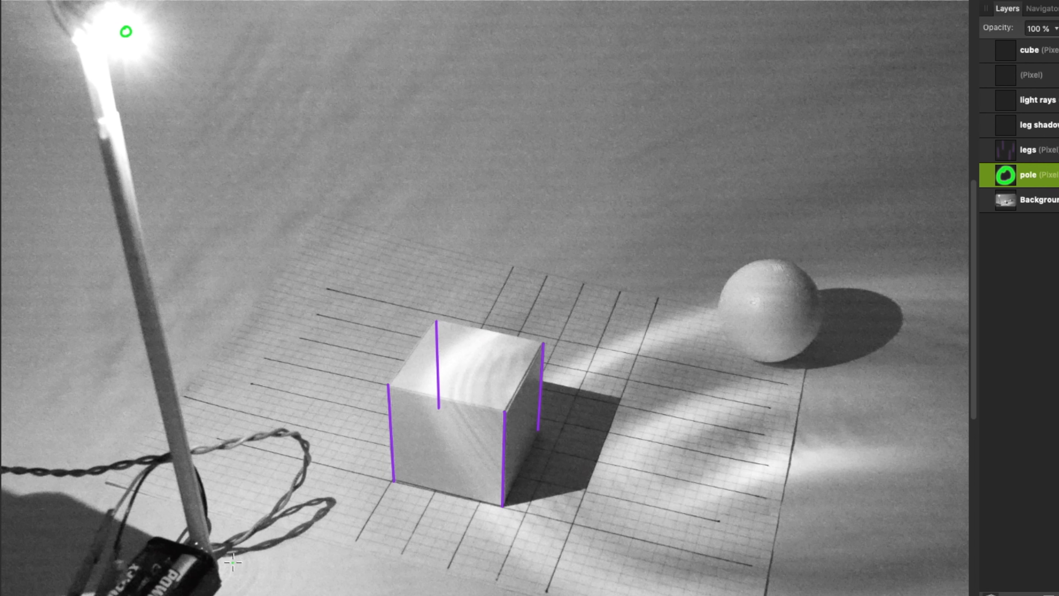
- Draw a green line from the lamp bulb down to the pole's base
left_click_drag(125, 33, 235, 571)
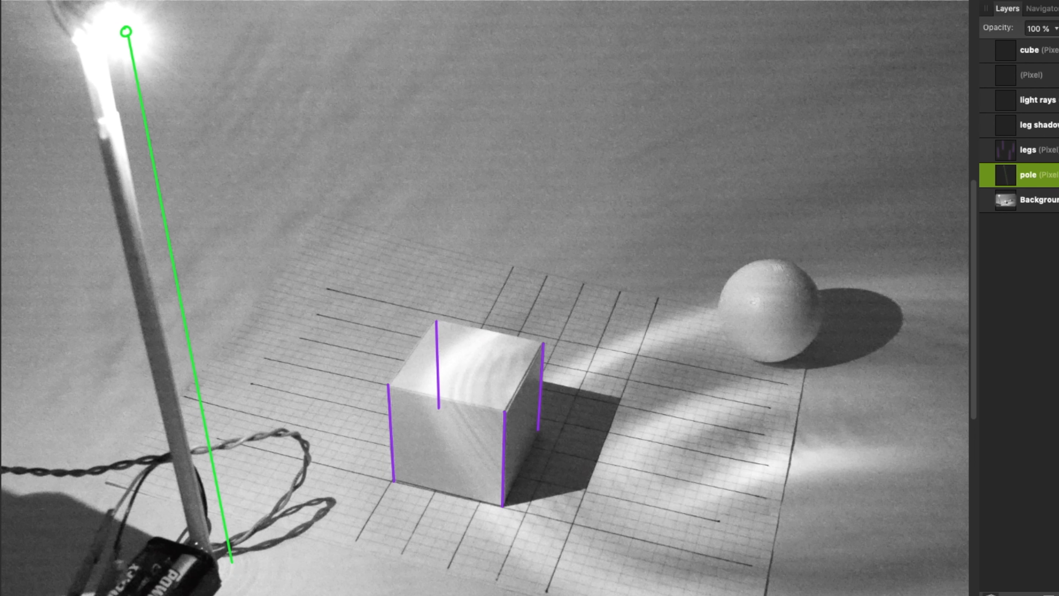
left_click(1041, 124)
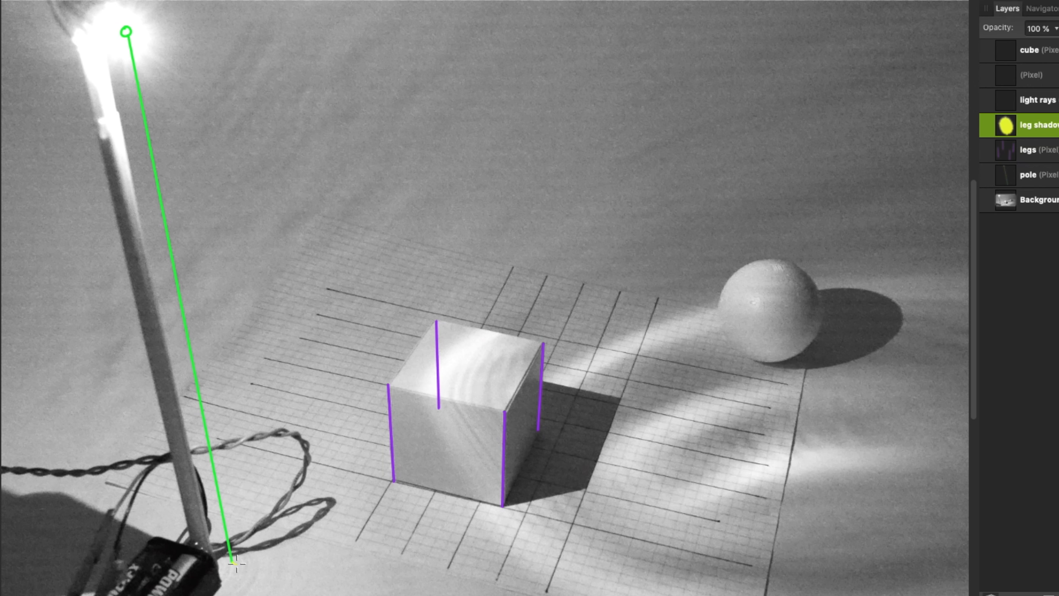
mouse_move(585, 489)
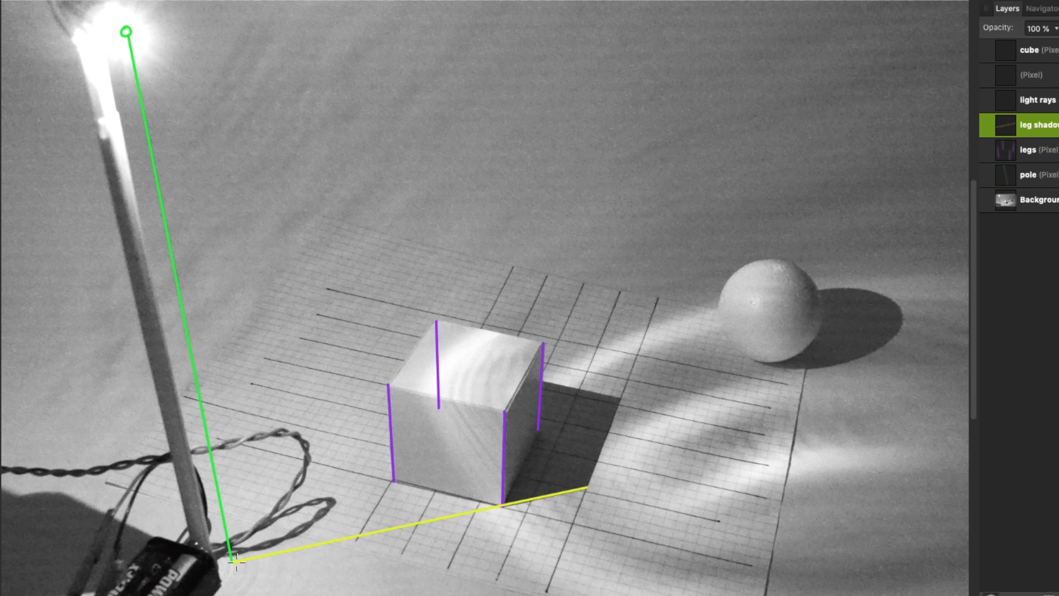
mouse_move(620, 402)
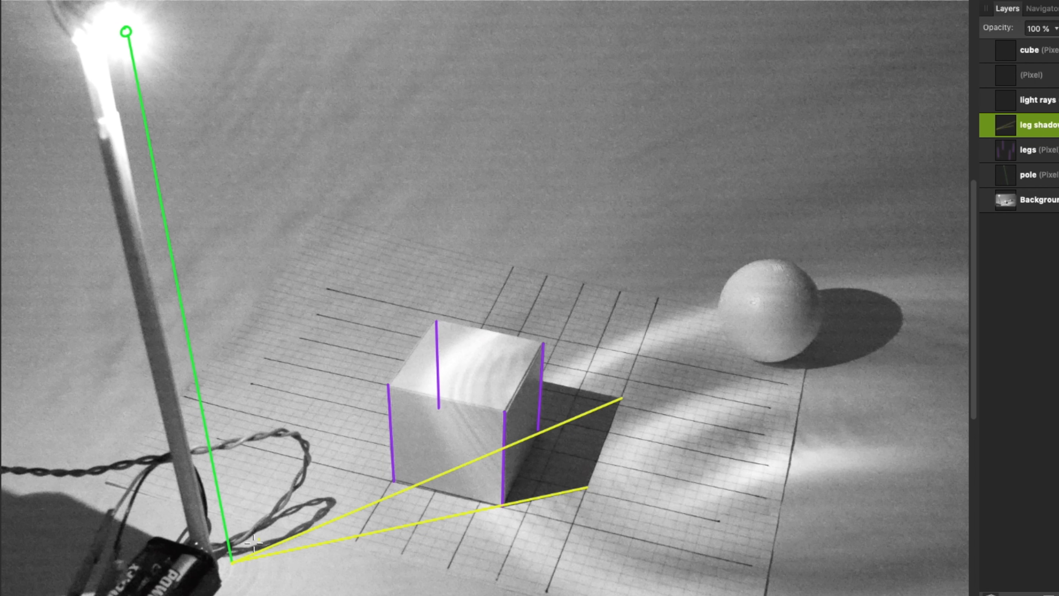
mouse_move(484, 380)
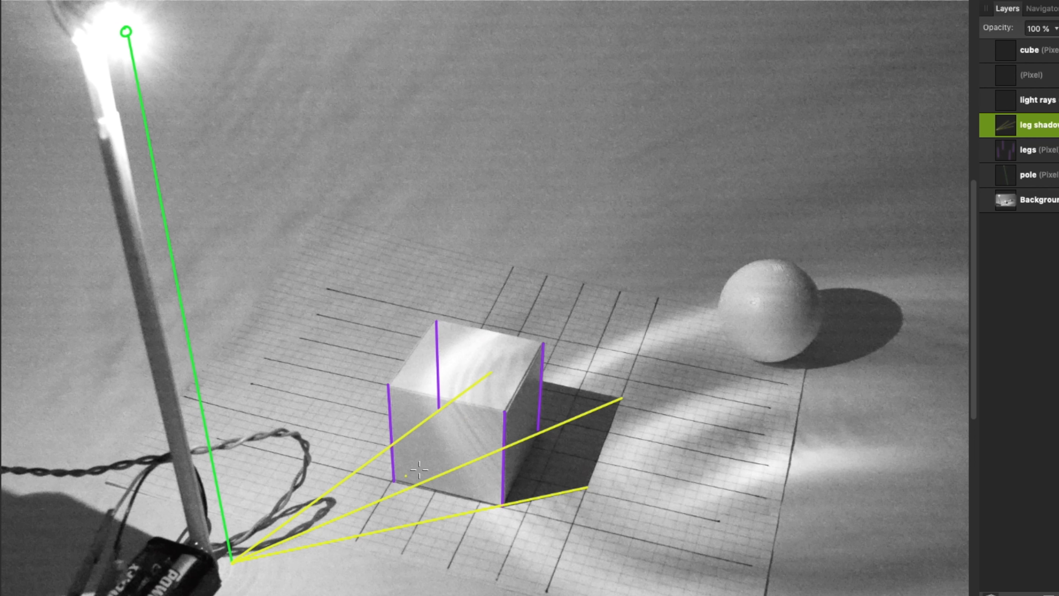
mouse_move(427, 457)
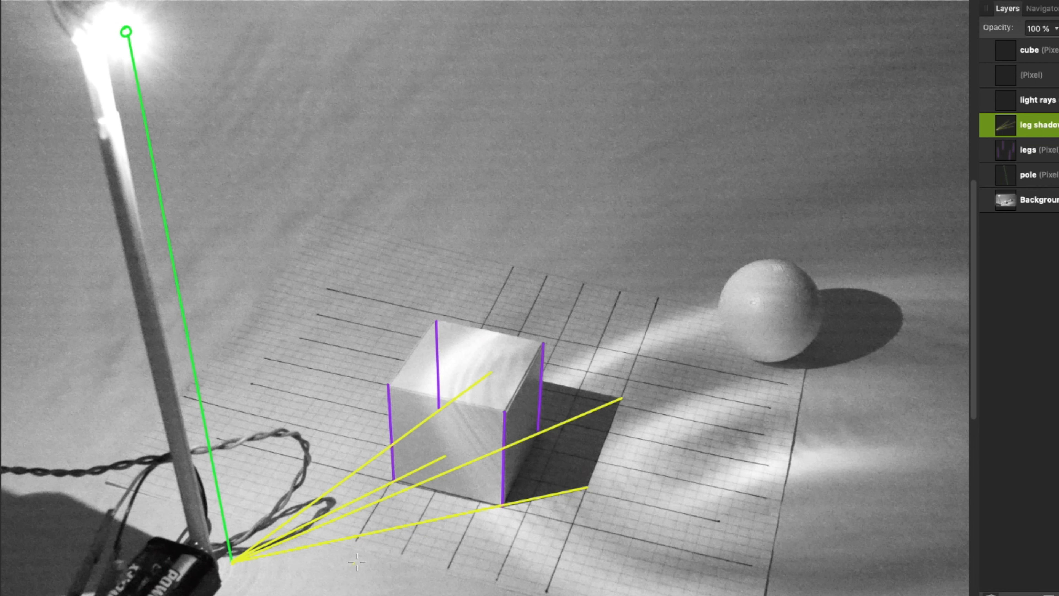
- Choose blue and draw a light ray from the lamp through a cube edge top to the floor
left_click(1039, 100)
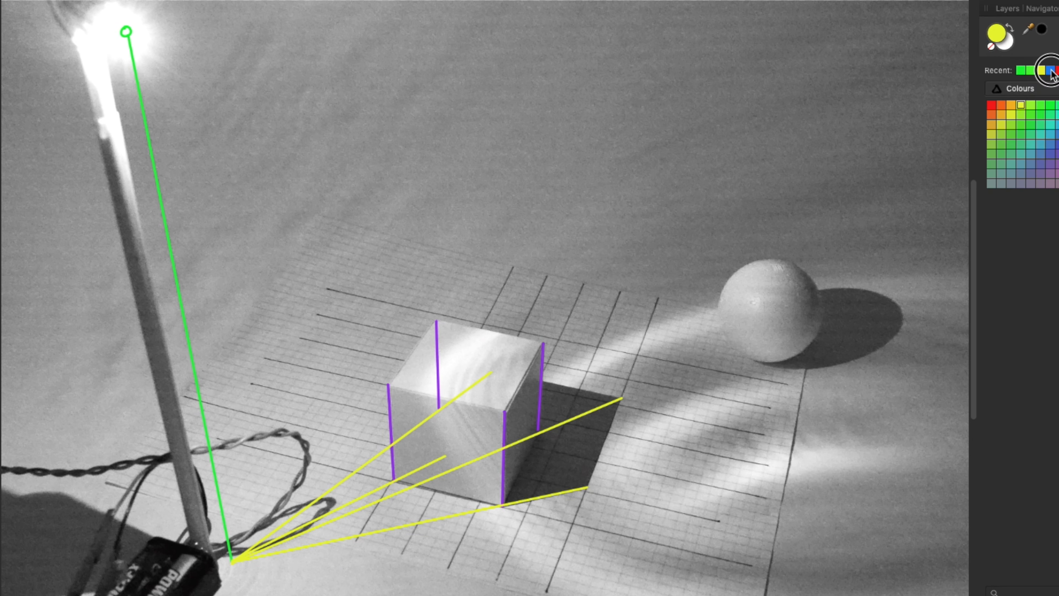
left_click(1006, 8)
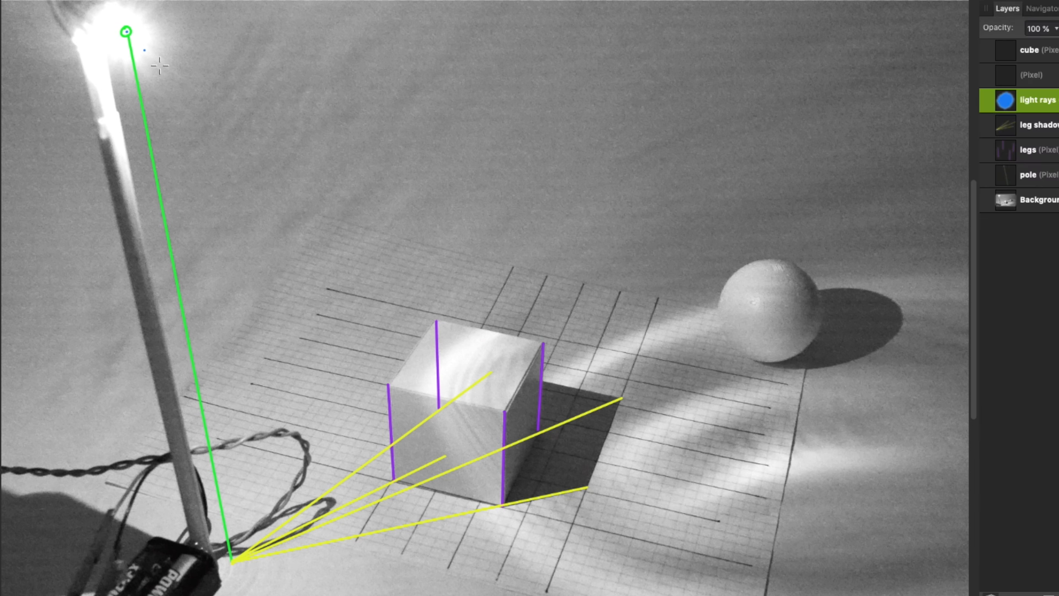
left_click_drag(129, 32, 588, 484)
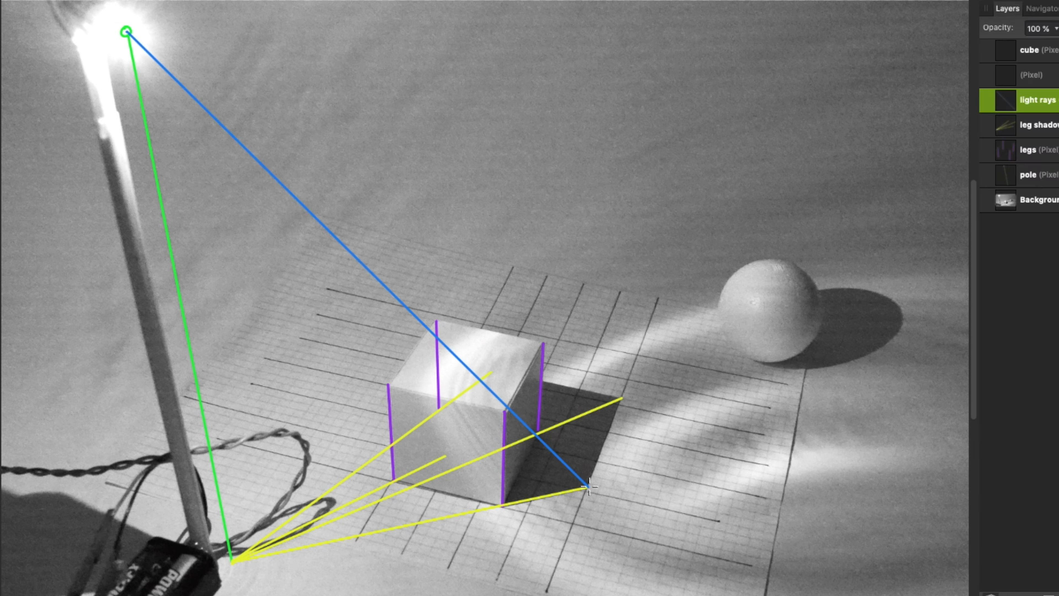
mouse_move(343, 172)
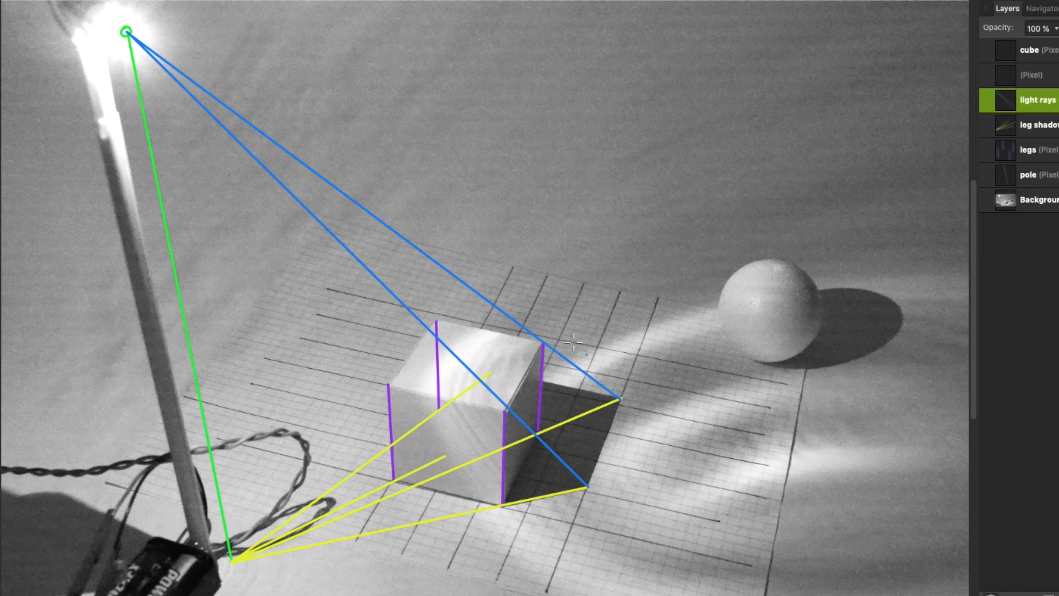
mouse_move(542, 417)
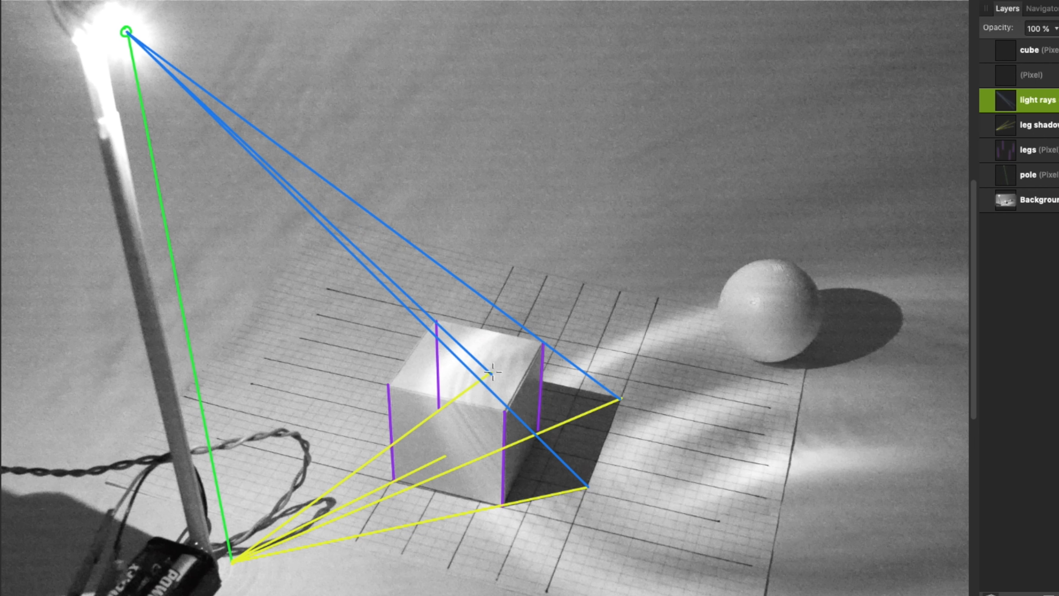
mouse_move(443, 456)
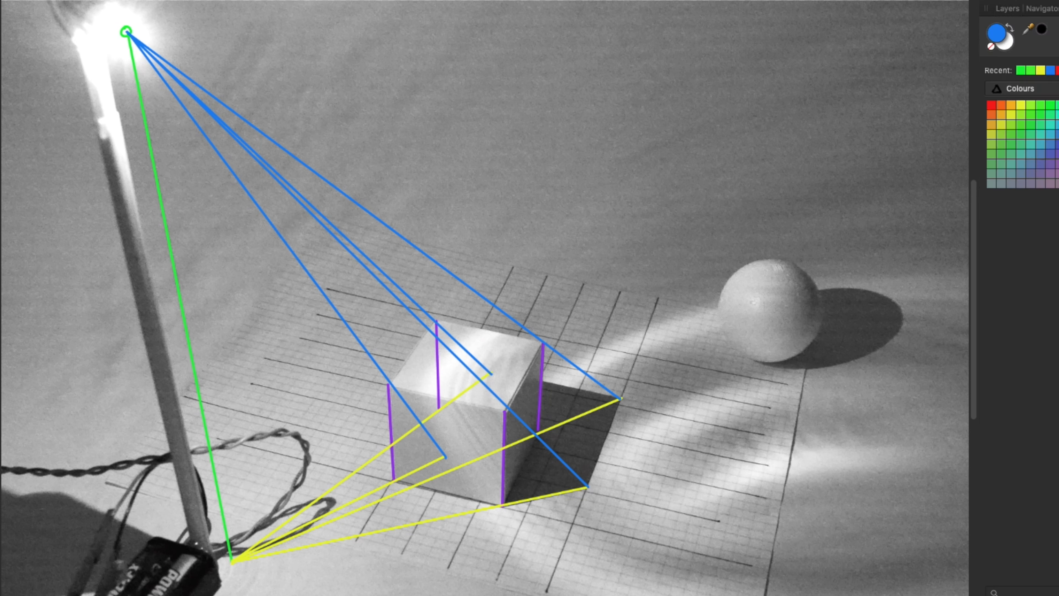
left_click(996, 32)
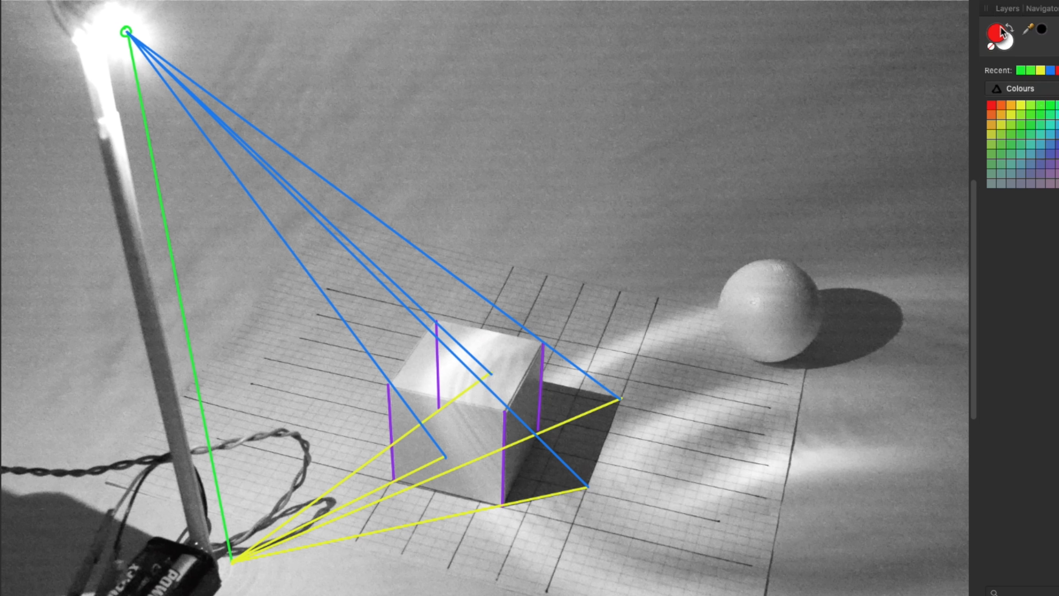
- Trace an edge of the cube's cast shadow in red on the shadow layer
left_click(1006, 9)
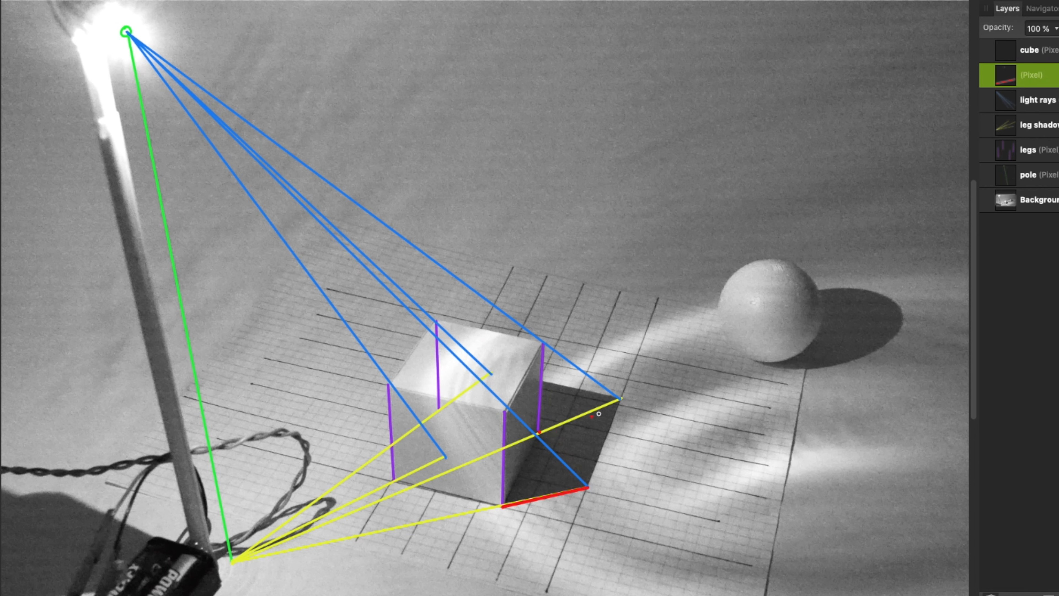
left_click_drag(541, 429, 614, 405)
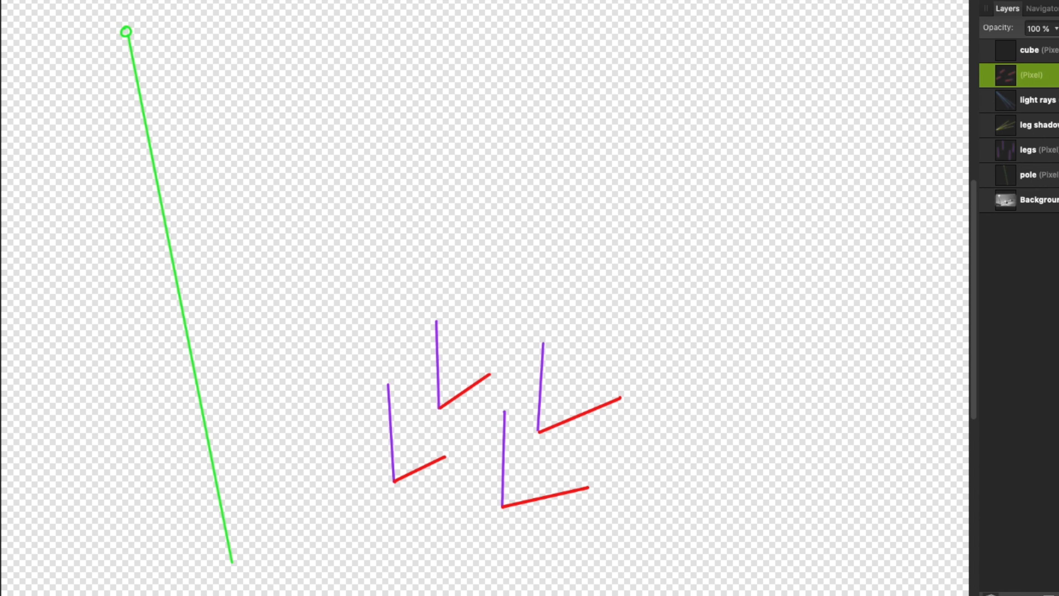
- Switch the drawing colour to black from the swatches
left_click(1030, 50)
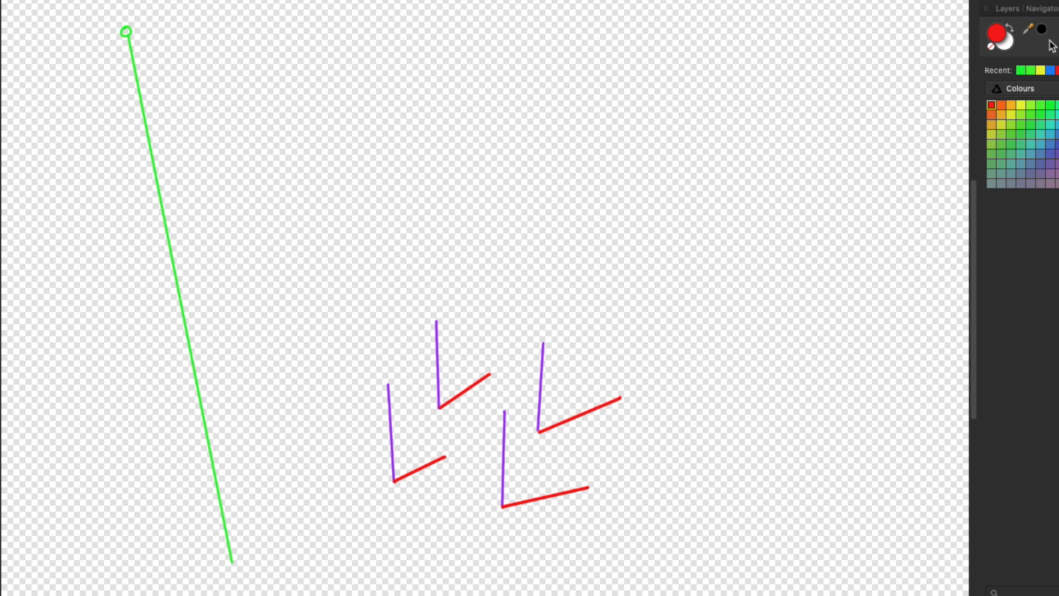
left_click(1008, 8)
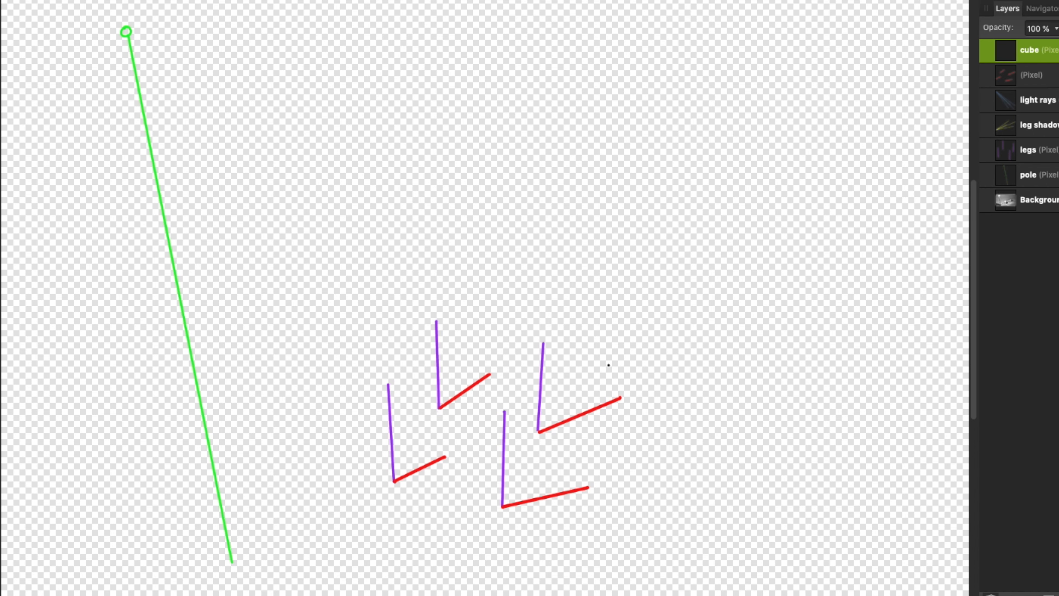
mouse_move(608, 364)
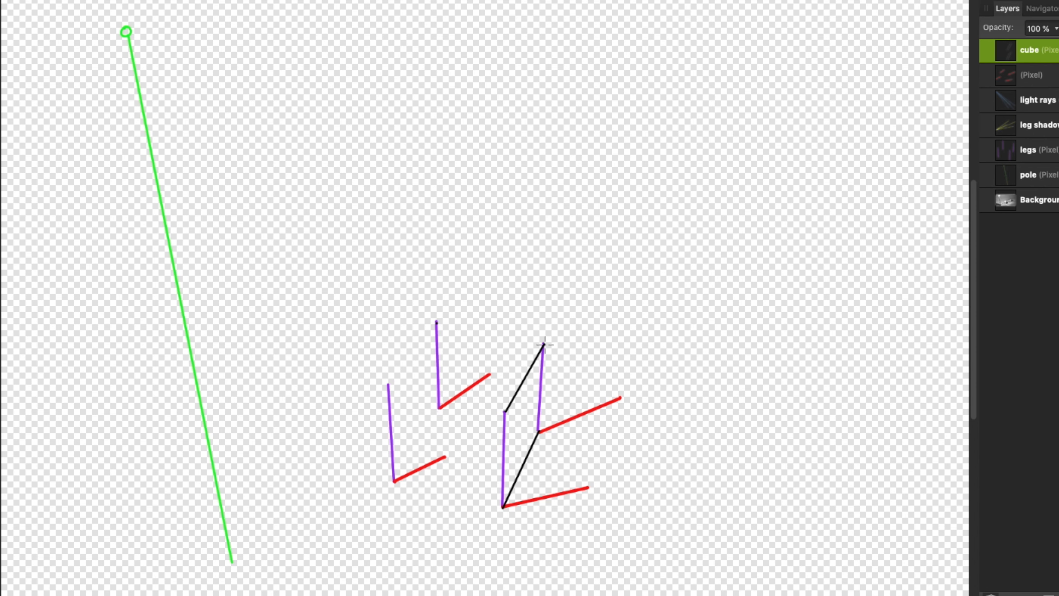
- Draw the cube's black top outline and front vertical edge between the purple verticals
left_click_drag(438, 321, 544, 346)
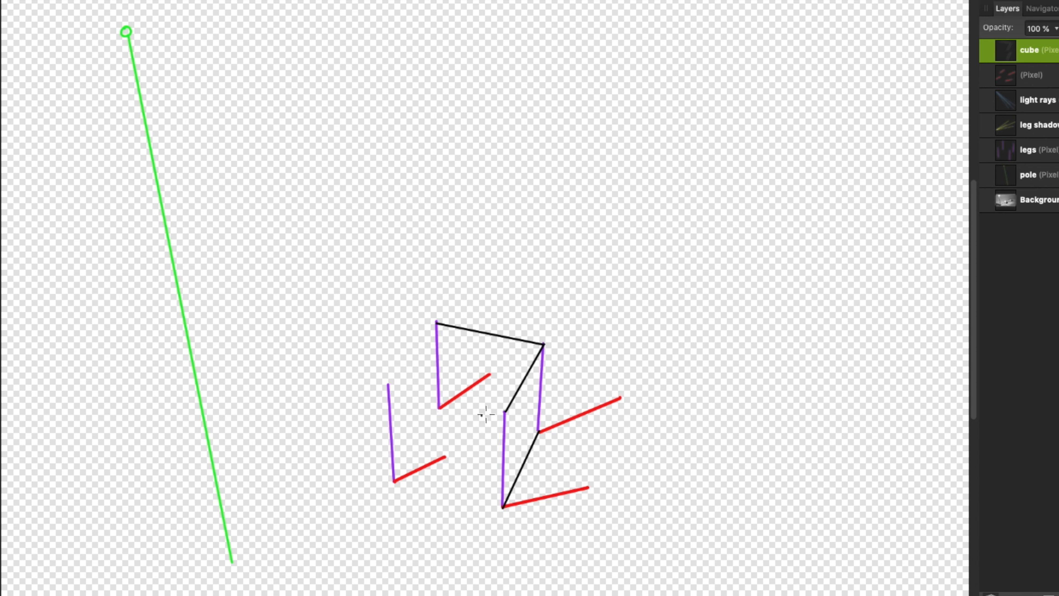
mouse_move(418, 344)
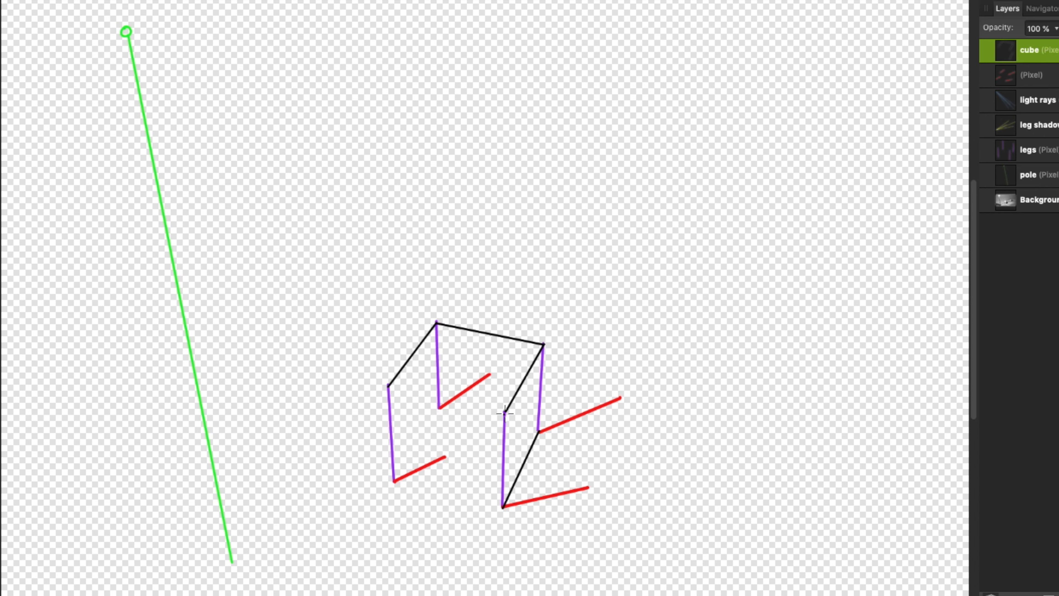
left_click_drag(503, 412, 389, 387)
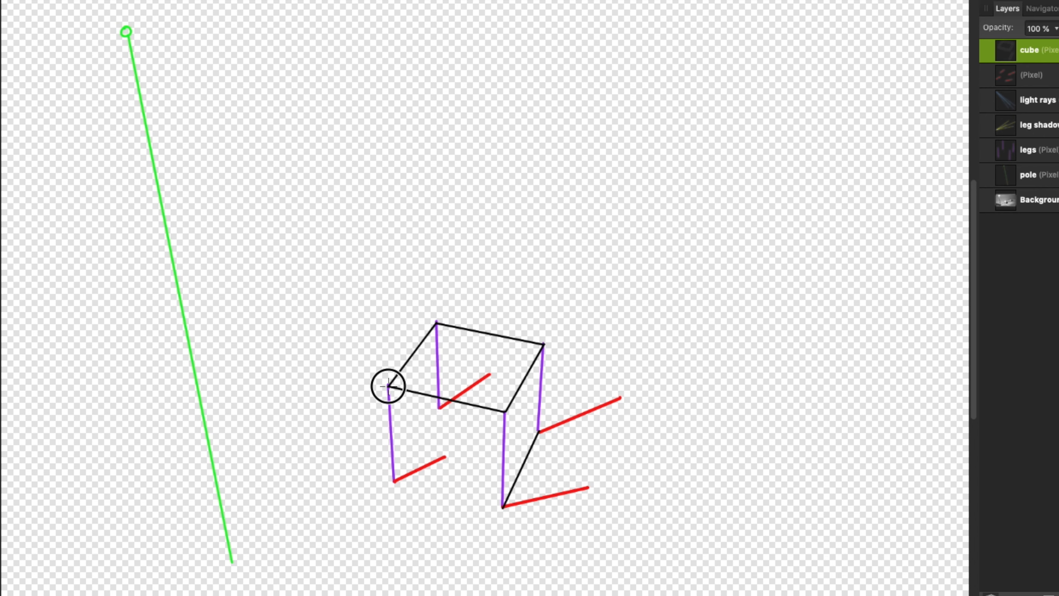
mouse_move(394, 481)
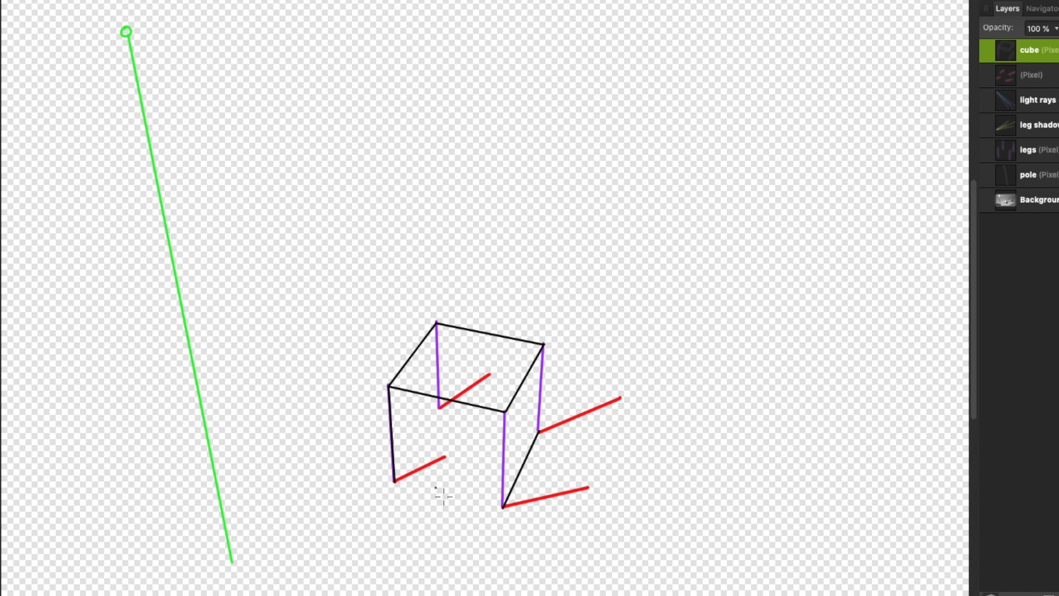
mouse_move(397, 482)
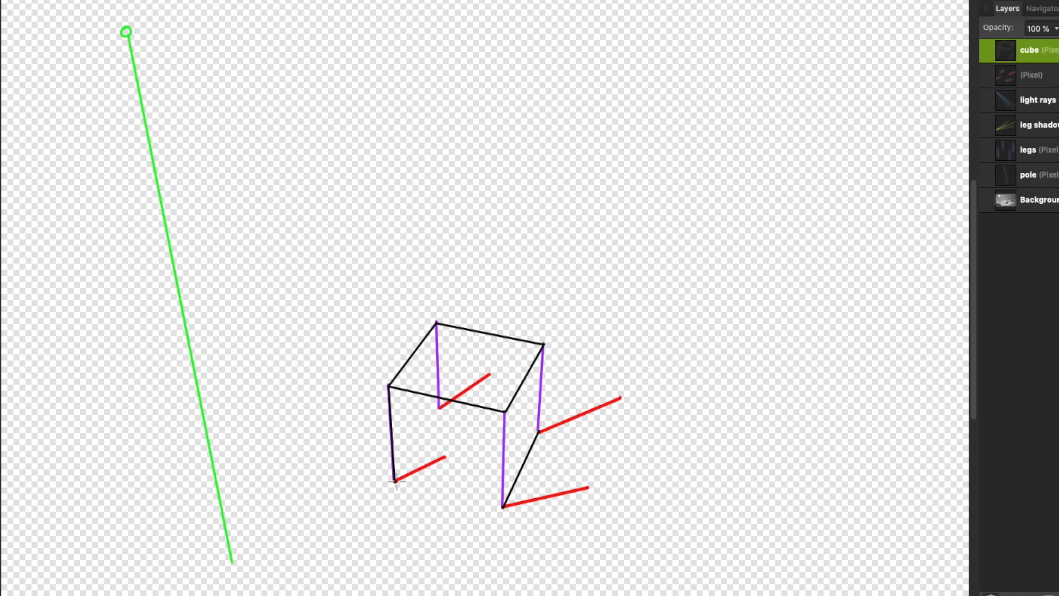
left_click_drag(395, 481, 502, 506)
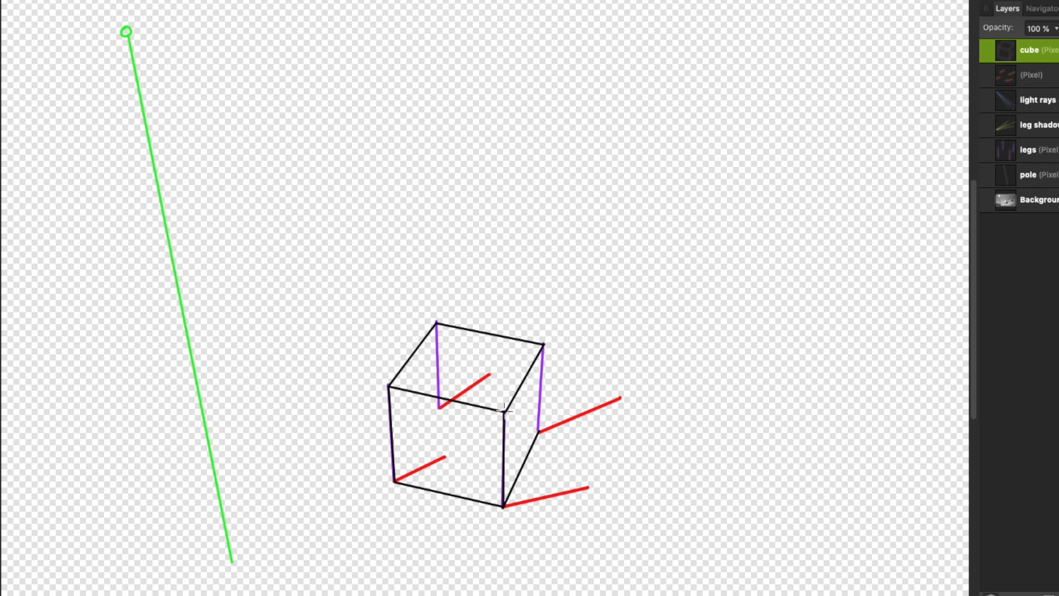
mouse_move(542, 416)
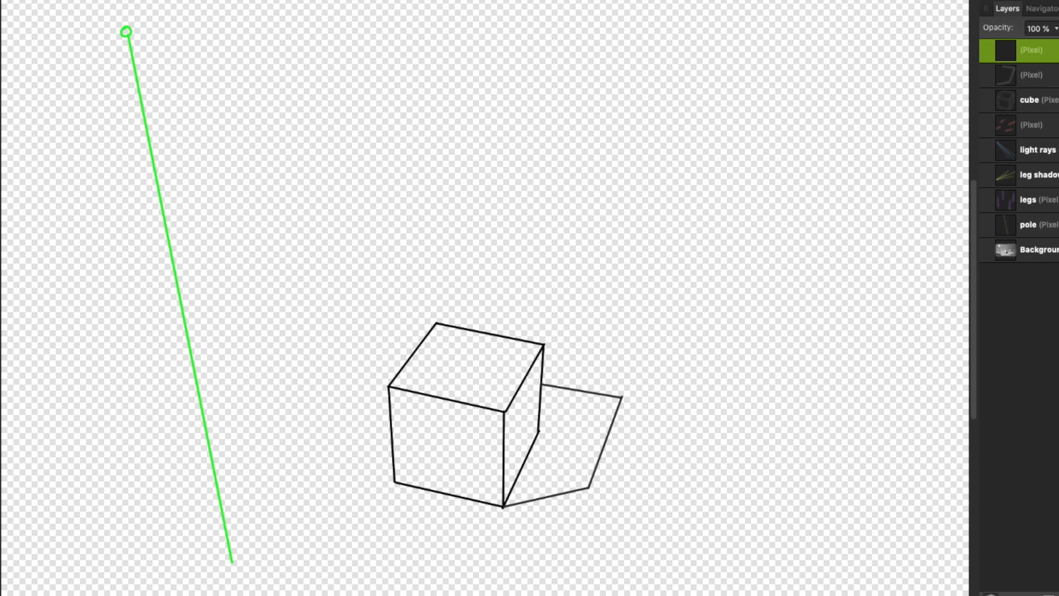
- Pick grey and paint a translucent fill inside the cube's cast shadow
left_click_drag(1041, 51, 1014, 51)
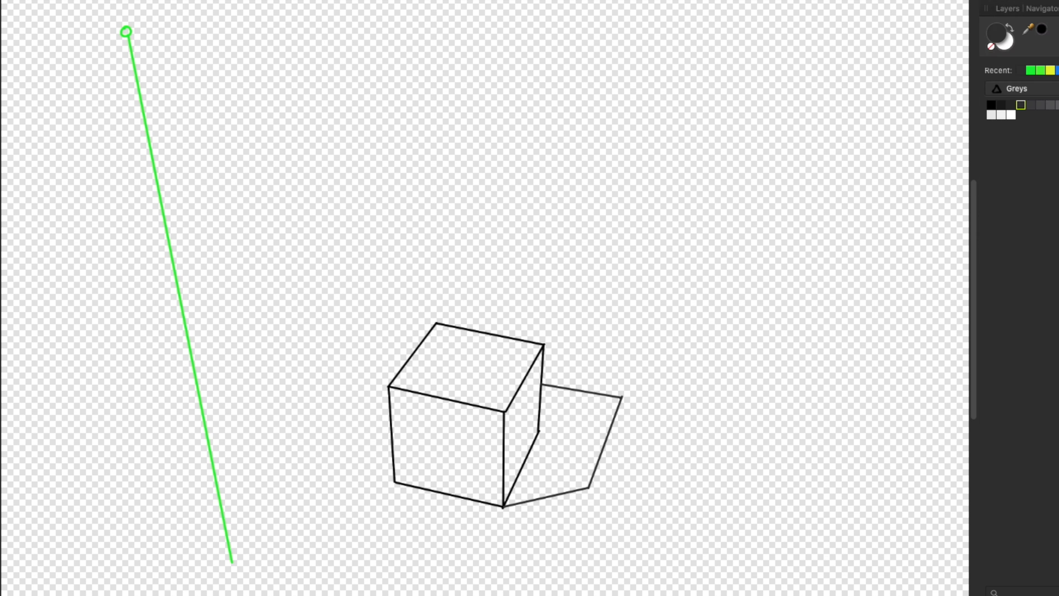
left_click(1006, 8)
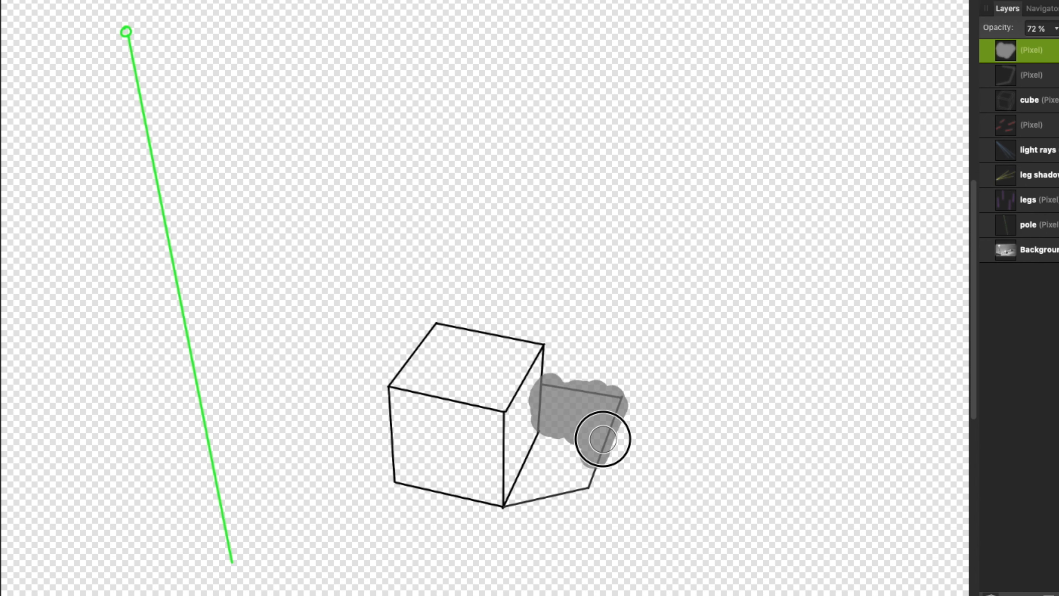
left_click_drag(602, 439, 619, 434)
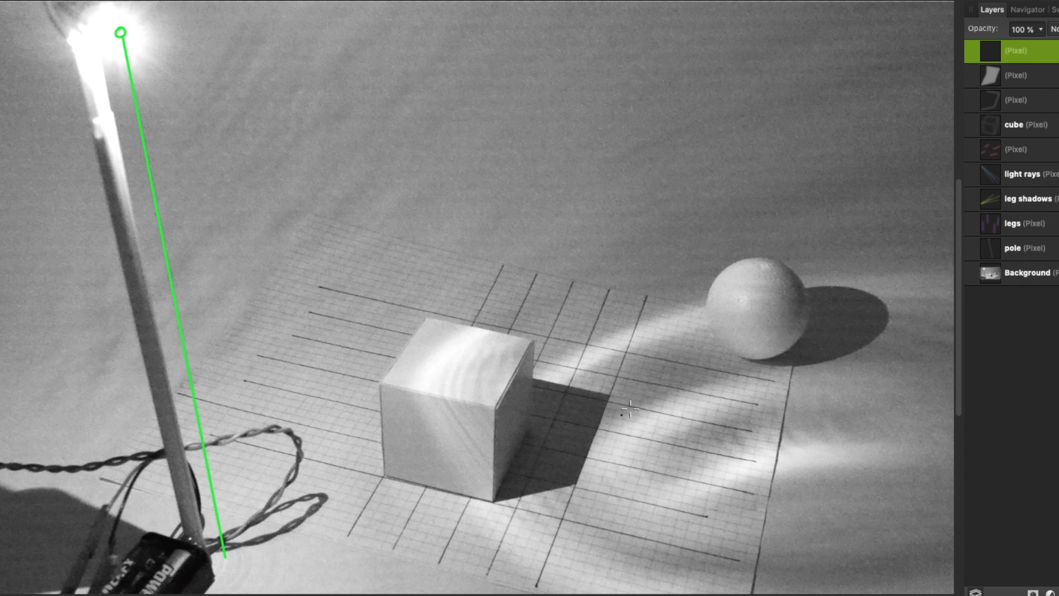
mouse_move(761, 265)
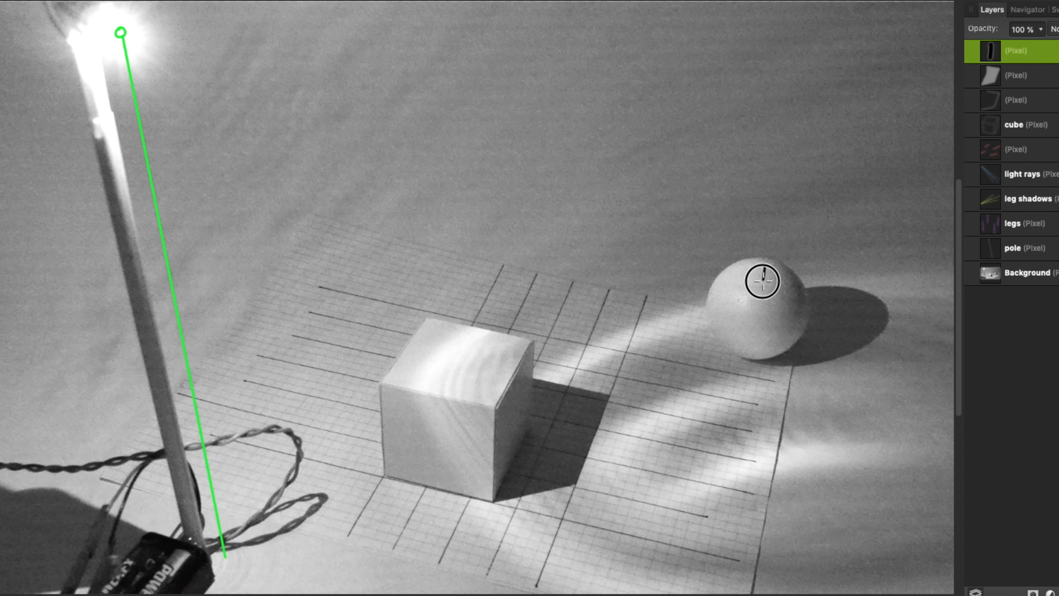
- Draw a black vertical axis on the sphere and a yellow ground line from the pole base
left_click_drag(762, 280, 748, 351)
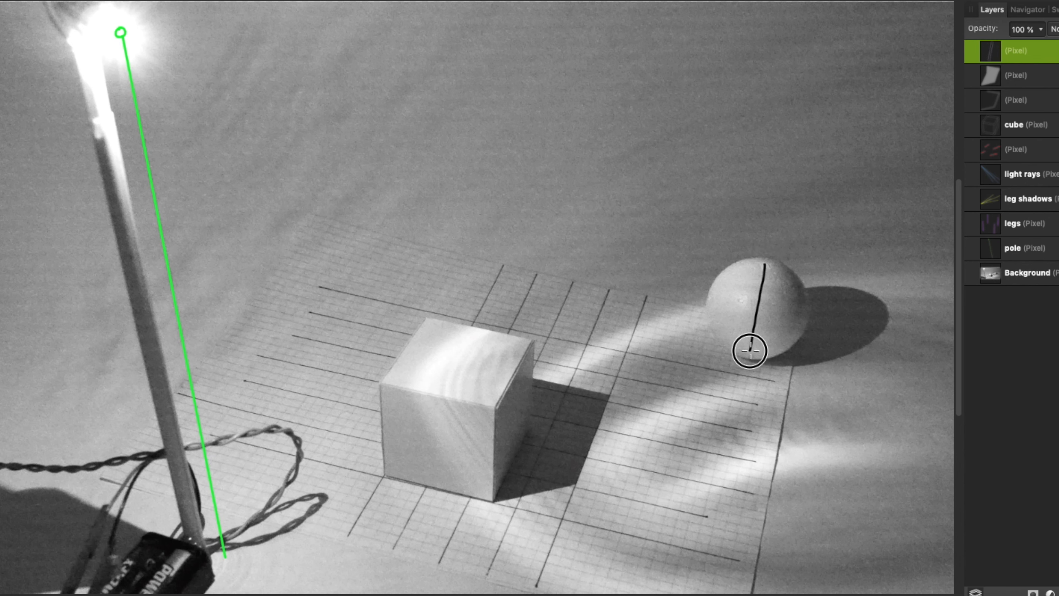
mouse_move(433, 444)
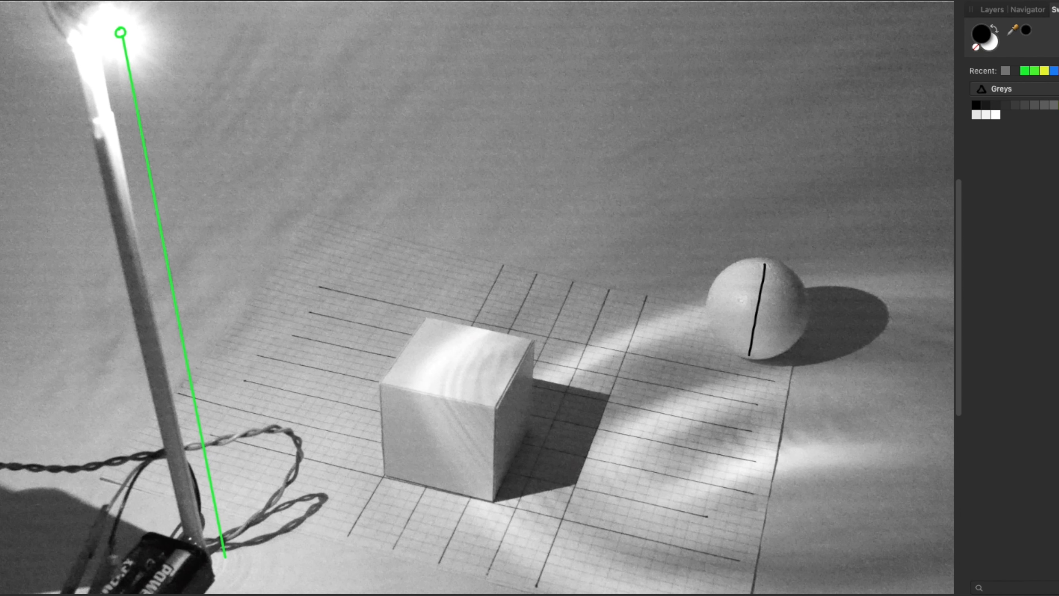
left_click(1045, 70)
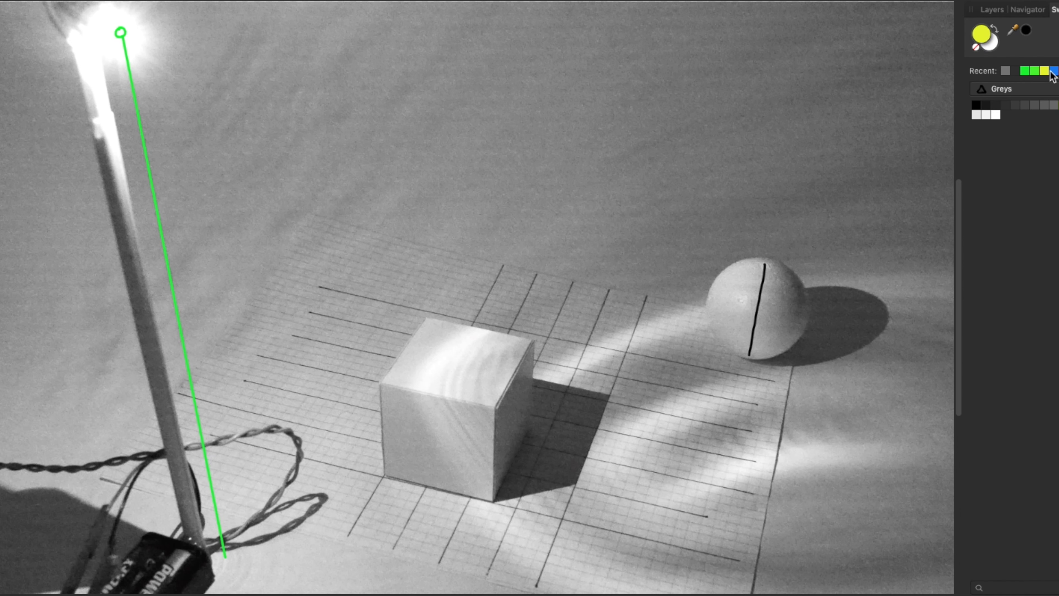
left_click(992, 9)
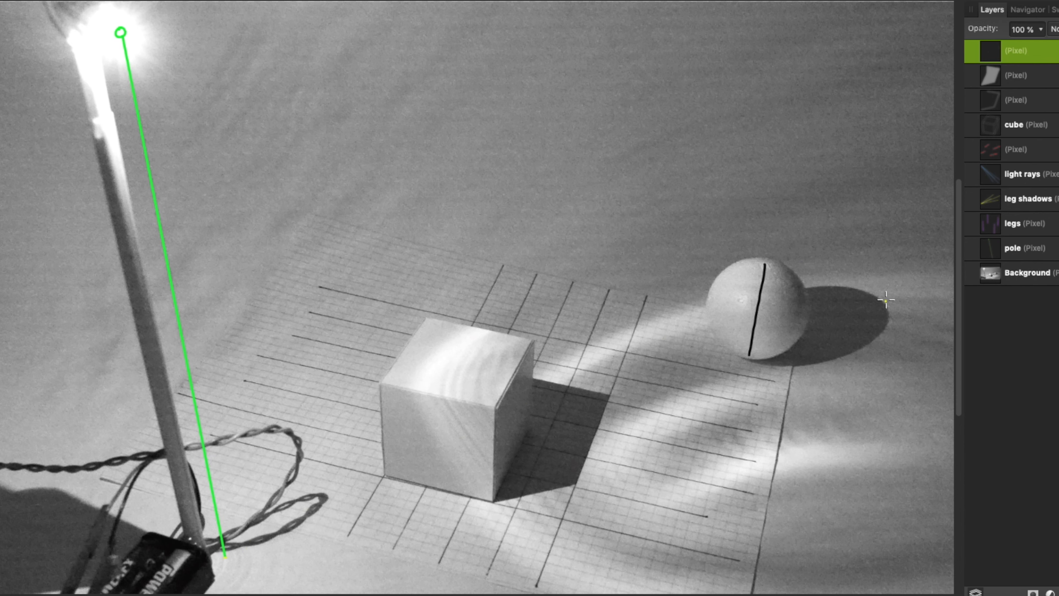
left_click_drag(226, 558, 882, 304)
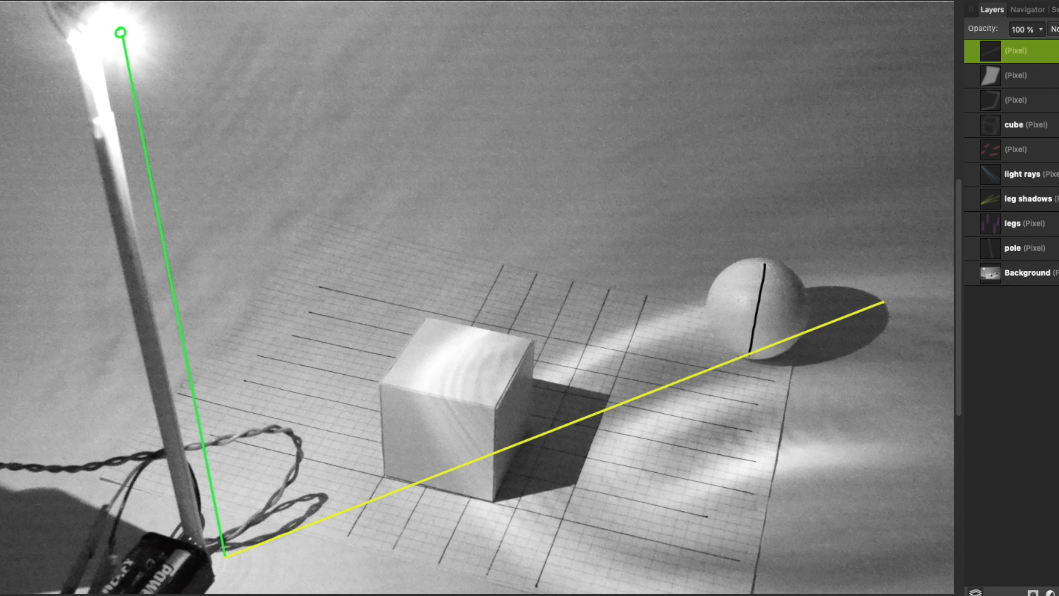
- Draw a blue light ray from the lamp to the sphere's shadow tip
left_click(1053, 9)
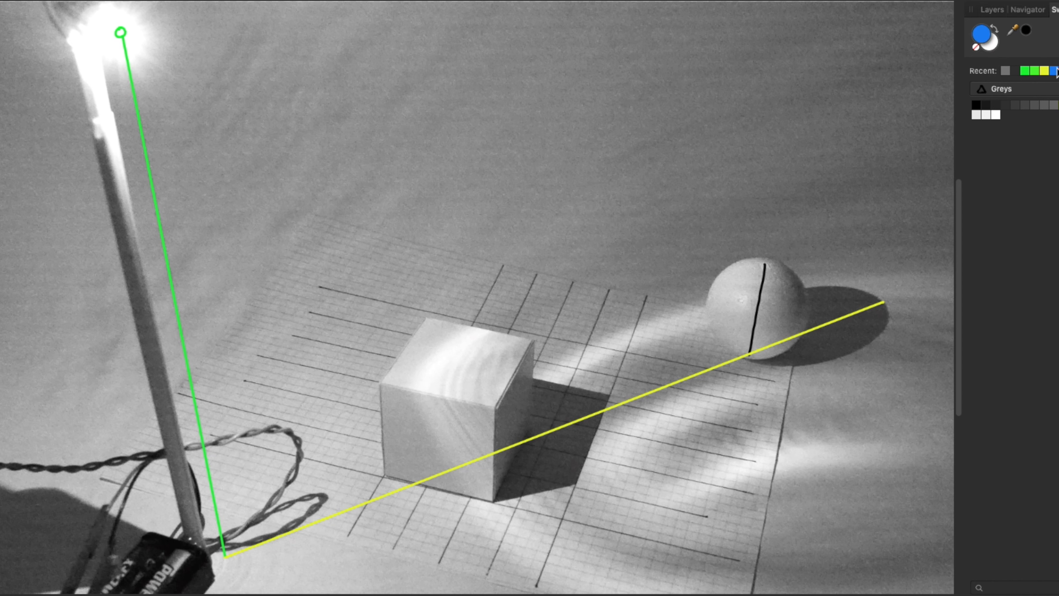
left_click(991, 9)
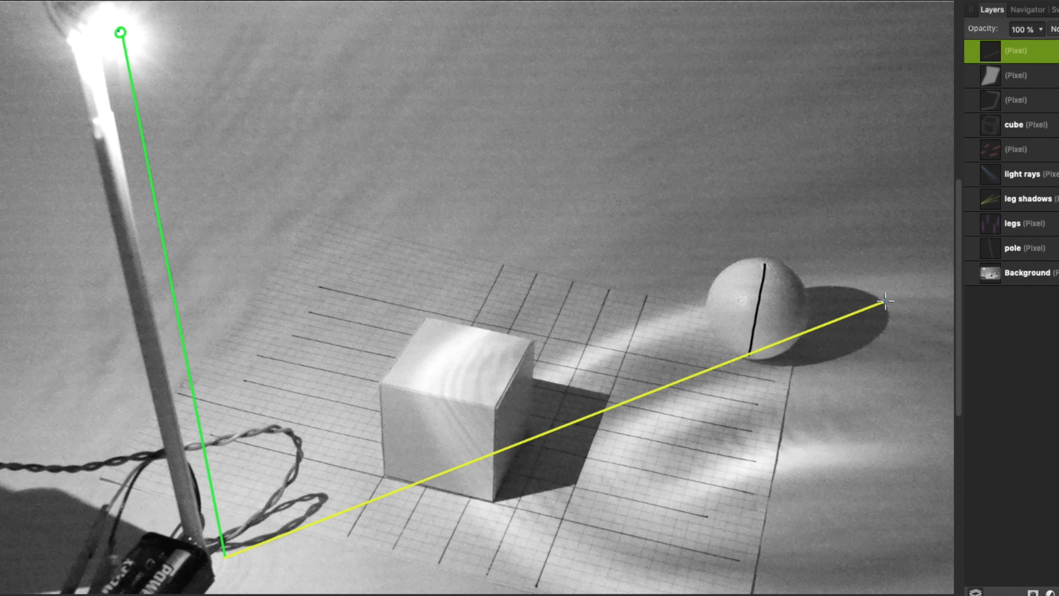
left_click_drag(120, 32, 884, 302)
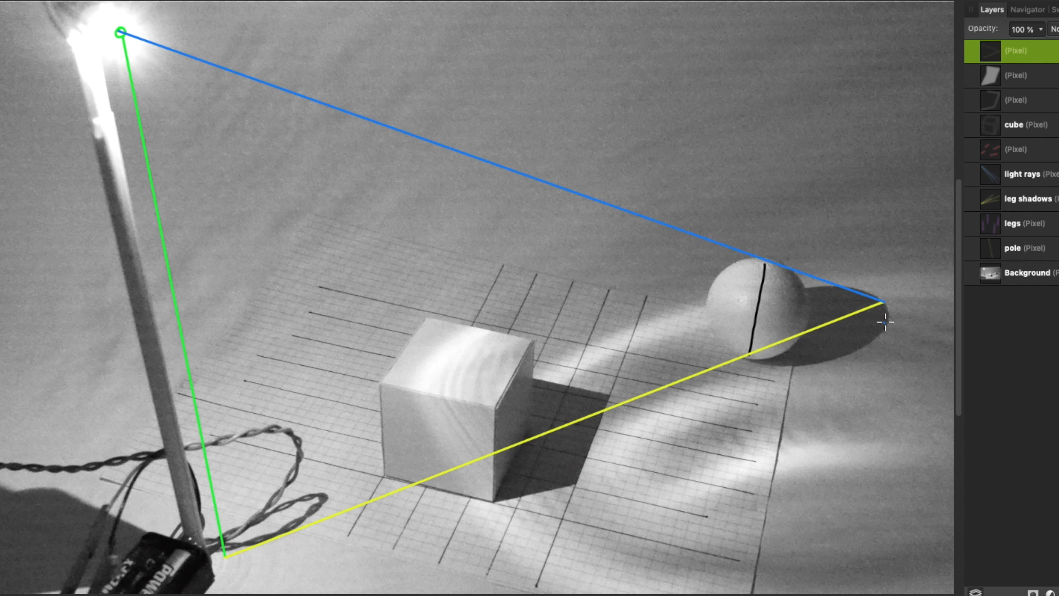
- Circle the sphere's cast shadow with a red ellipse
left_click(1051, 9)
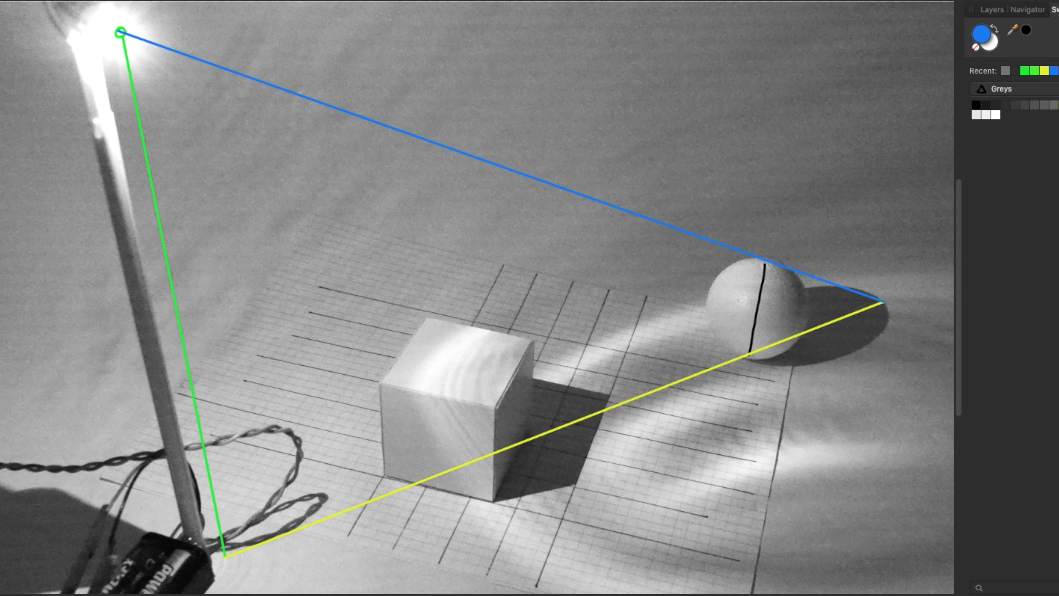
left_click(980, 34)
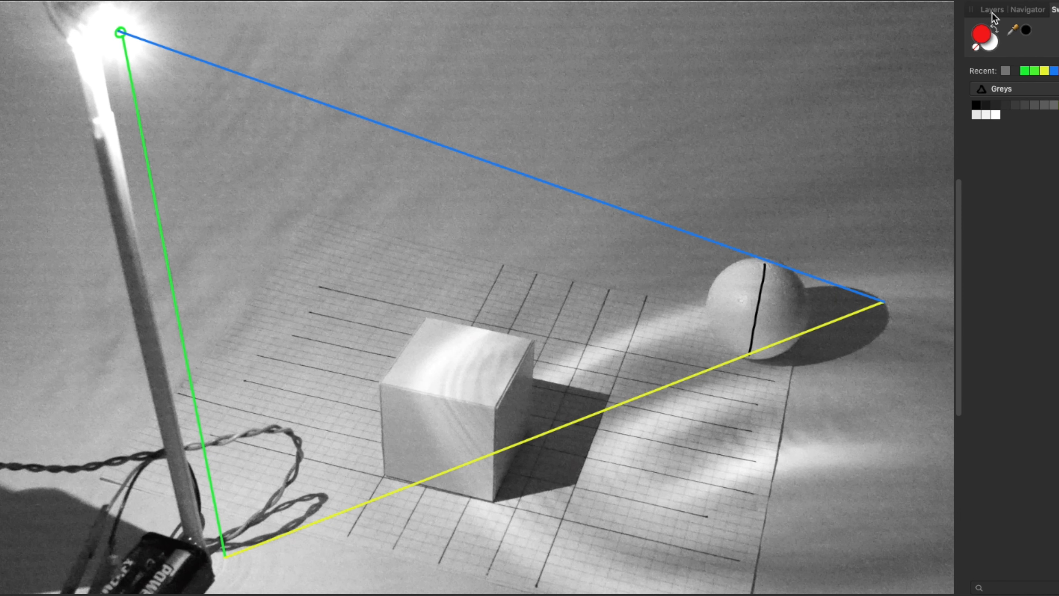
left_click(993, 10)
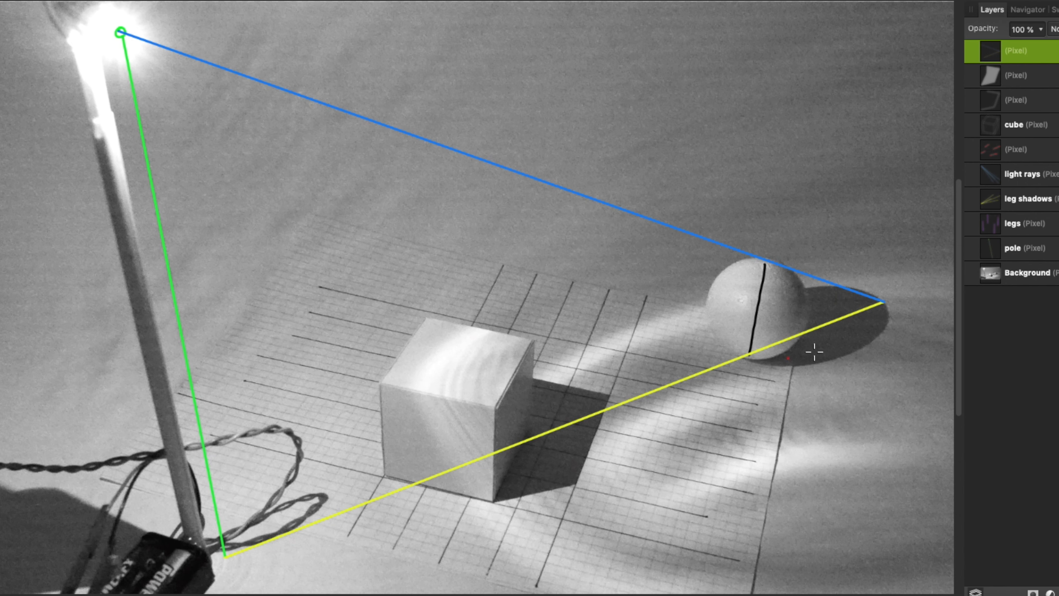
mouse_move(830, 286)
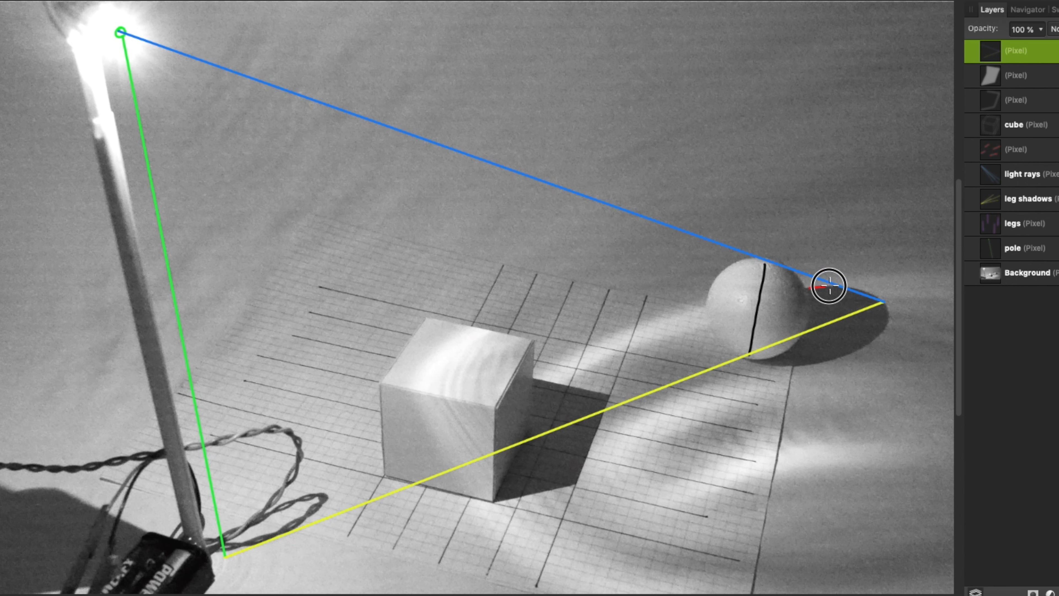
left_click_drag(828, 286, 779, 362)
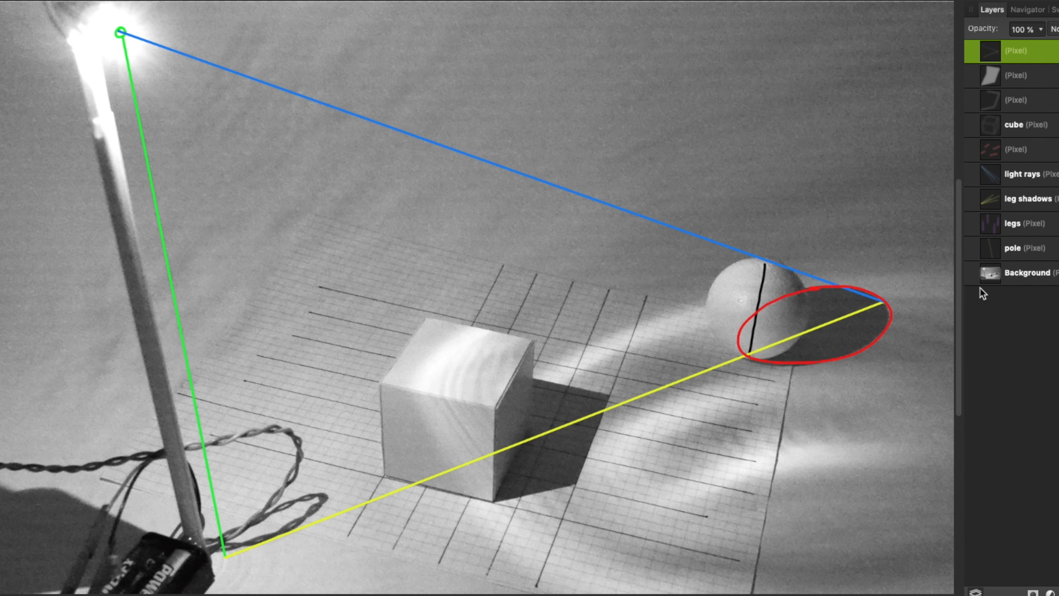
mouse_move(984, 300)
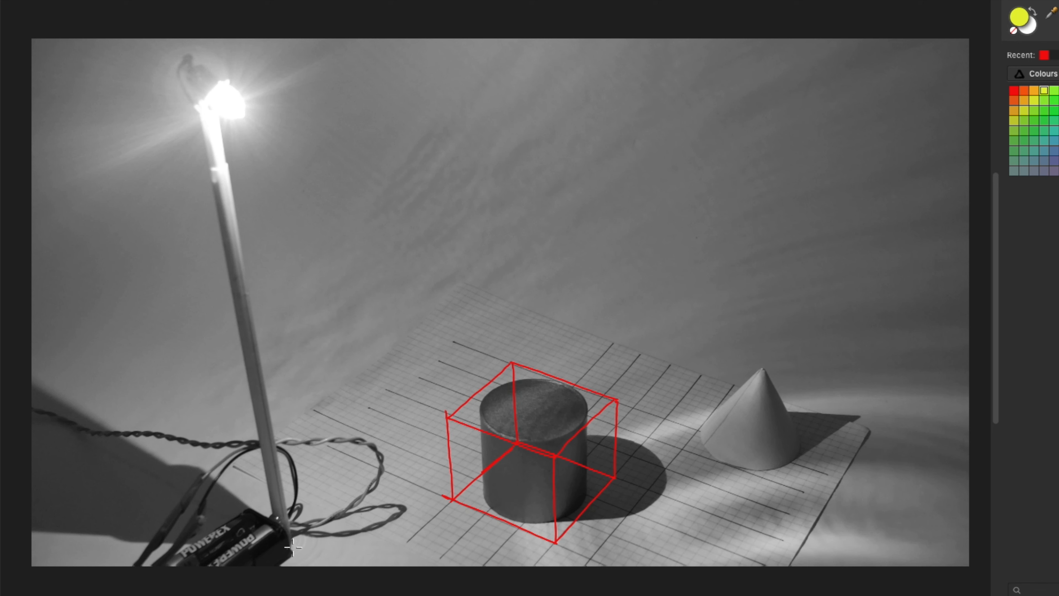
- Draw a yellow ground line from the pole base and a construction line over the cylinder's top
left_click_drag(298, 541, 675, 541)
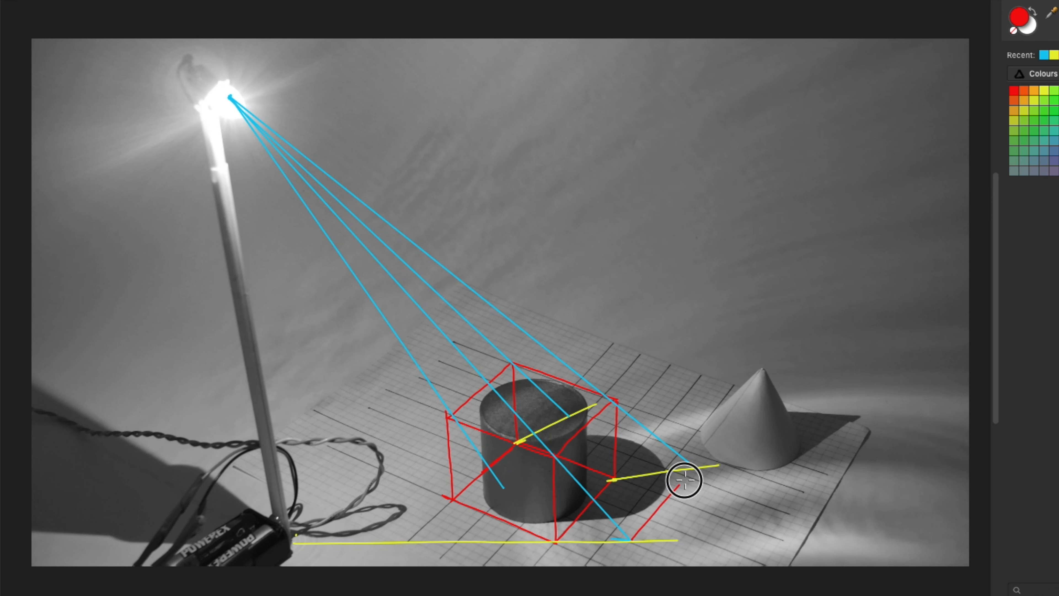
left_click_drag(685, 480, 567, 418)
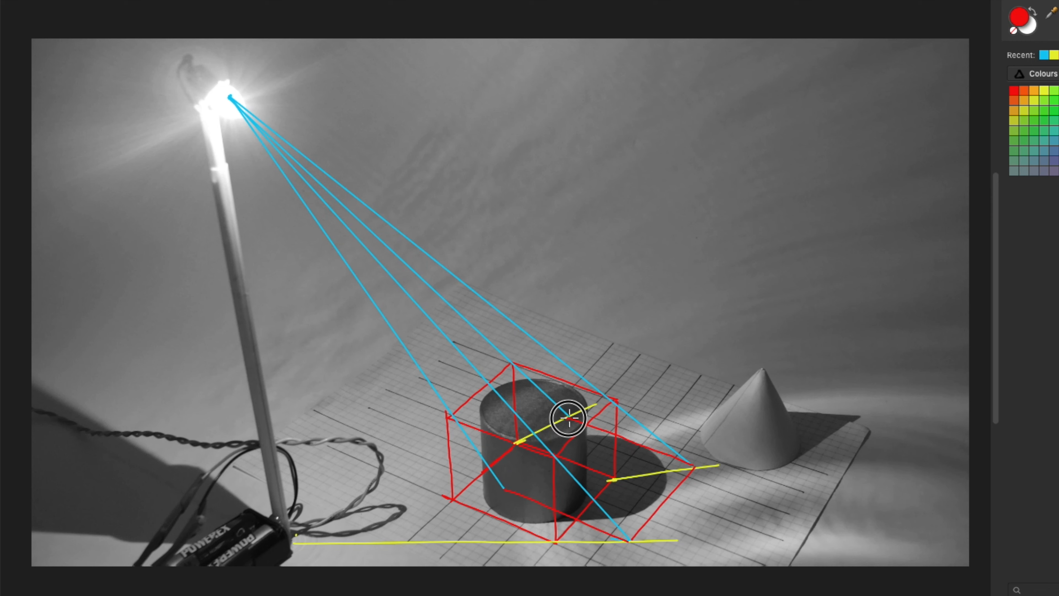